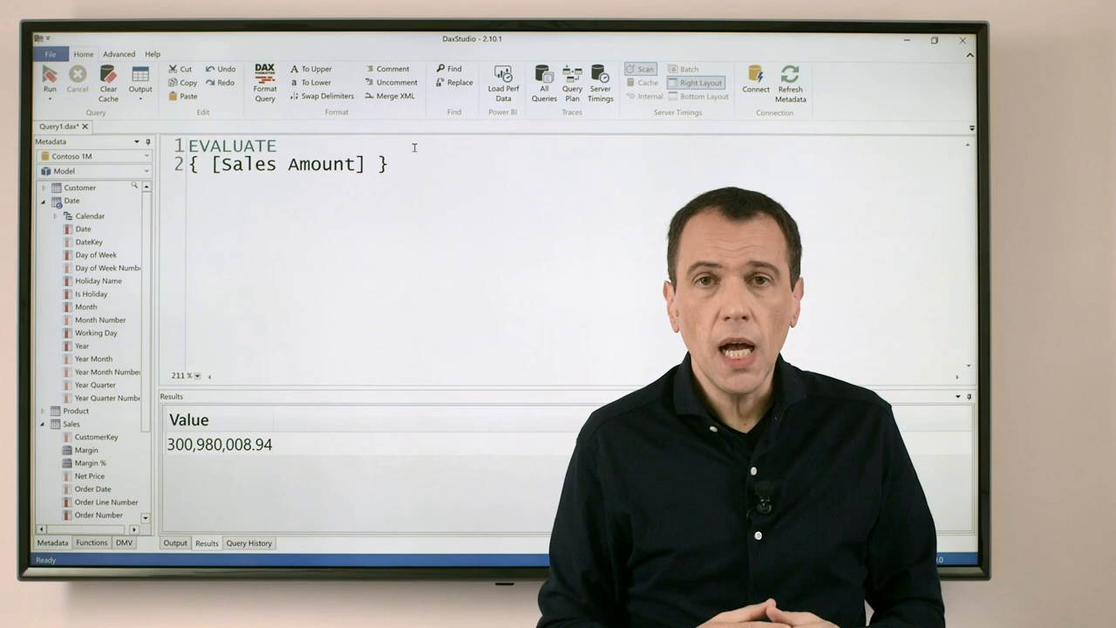
# - Wrap the { [Sales Amount] } table in CALCULATETABLE( with a trailing comma for filters
pyautogui.write('CALCULATETABLE(')
pyautogui.write(',')
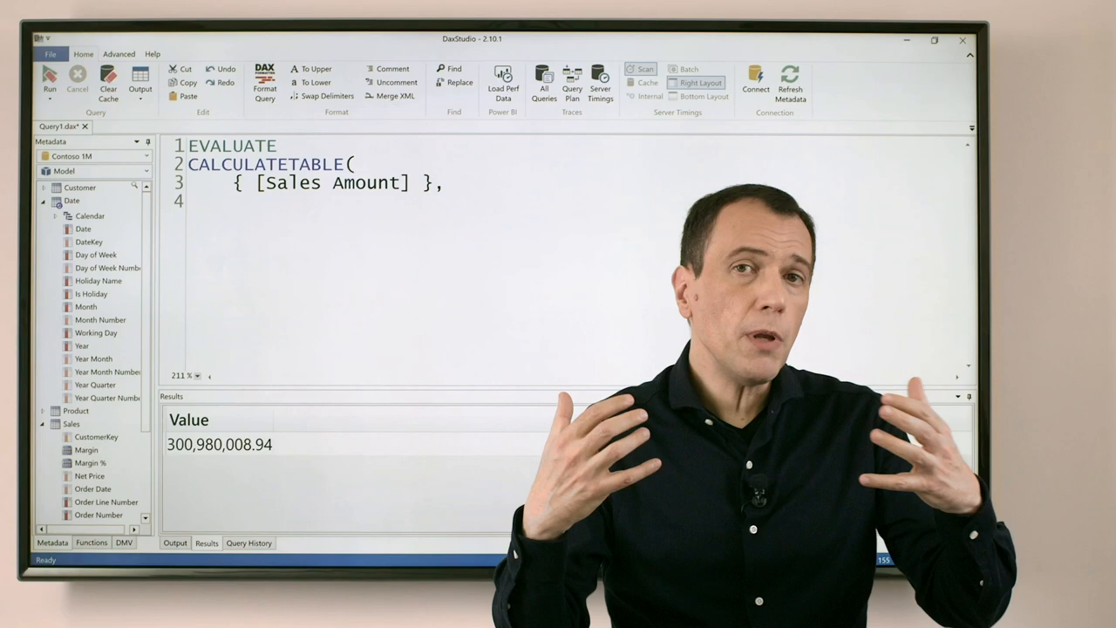
# - Add the filter 'Date'[Year] = 2009 and run the query, returning 95,068,313.79
pyautogui.write("'Date'[")
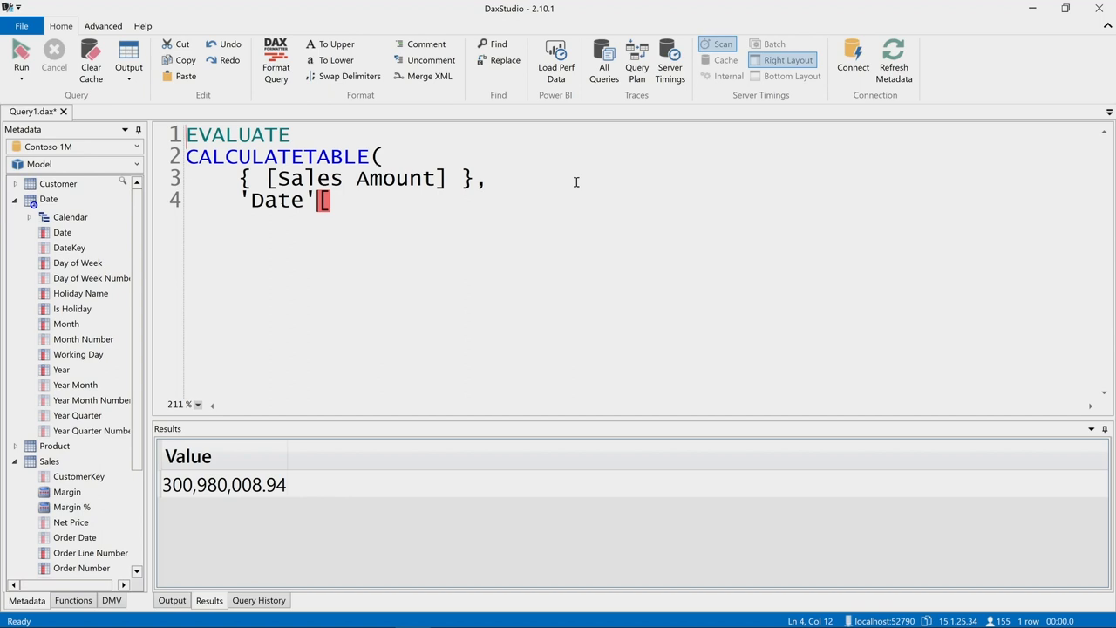
pyautogui.write('[Year] = 2009')
pyautogui.write(')')
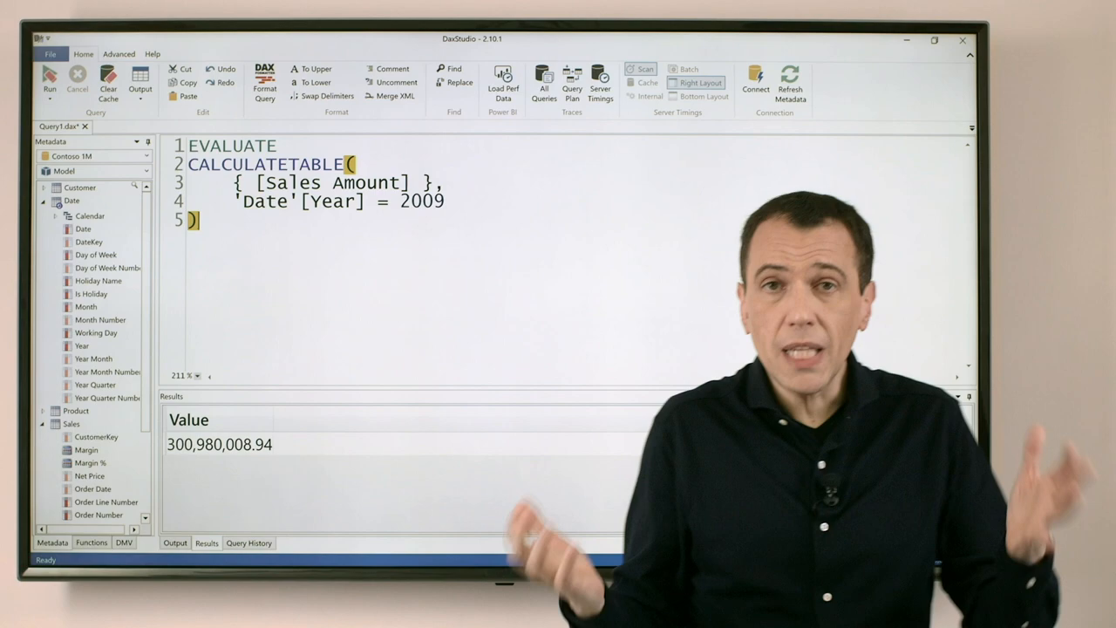
pyautogui.click(49, 83)
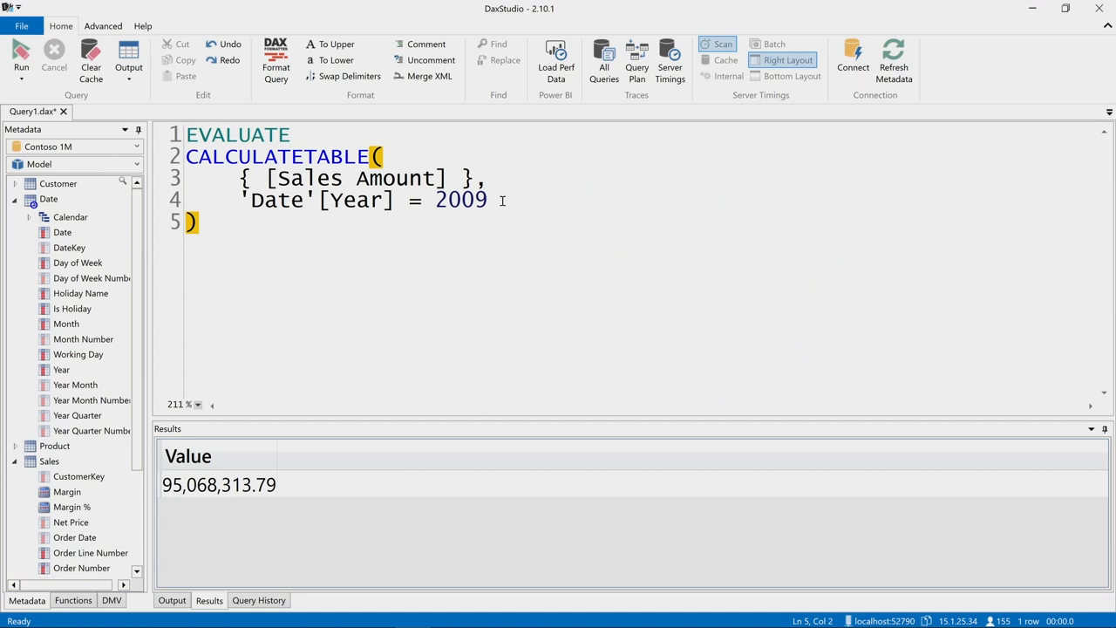
pyautogui.write('\'Product\'[Color] = "Red')
pyautogui.click(363, 178)
pyautogui.write(', [Margin], [M')
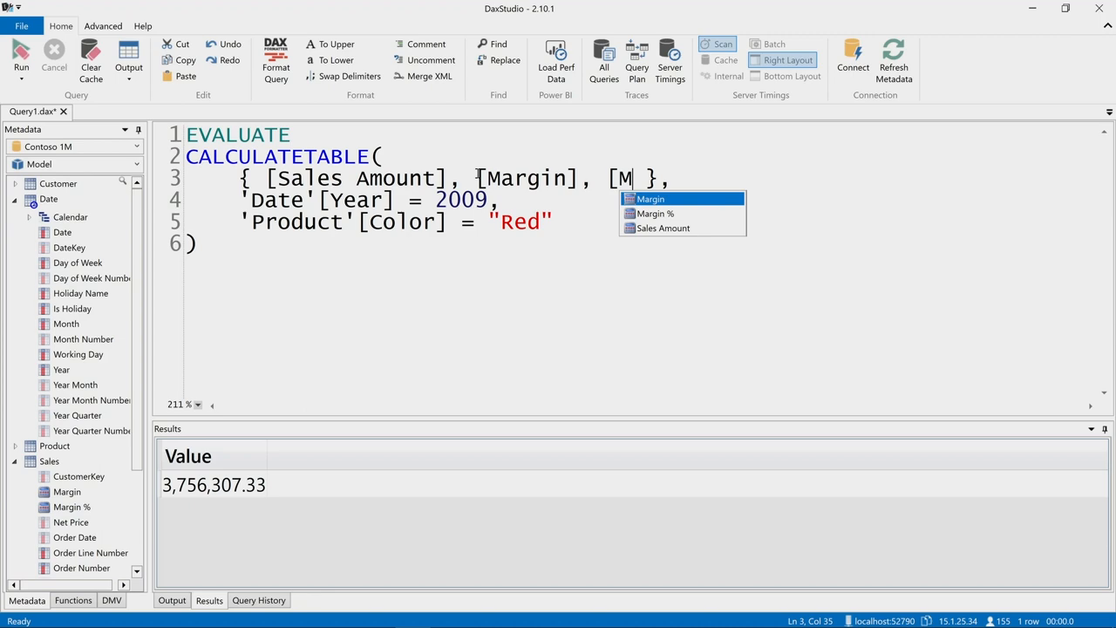
# - Add Margin % from suggestions and run, returning 3,756,307.33, 1,880,914.65 and 0.50
pyautogui.click(656, 213)
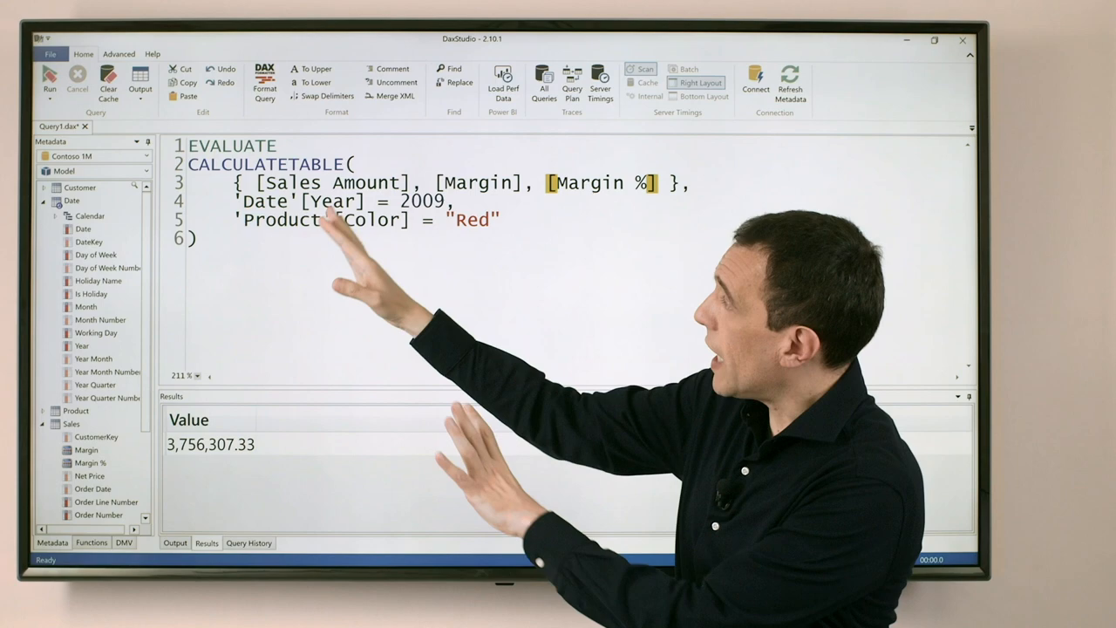
pyautogui.click(50, 77)
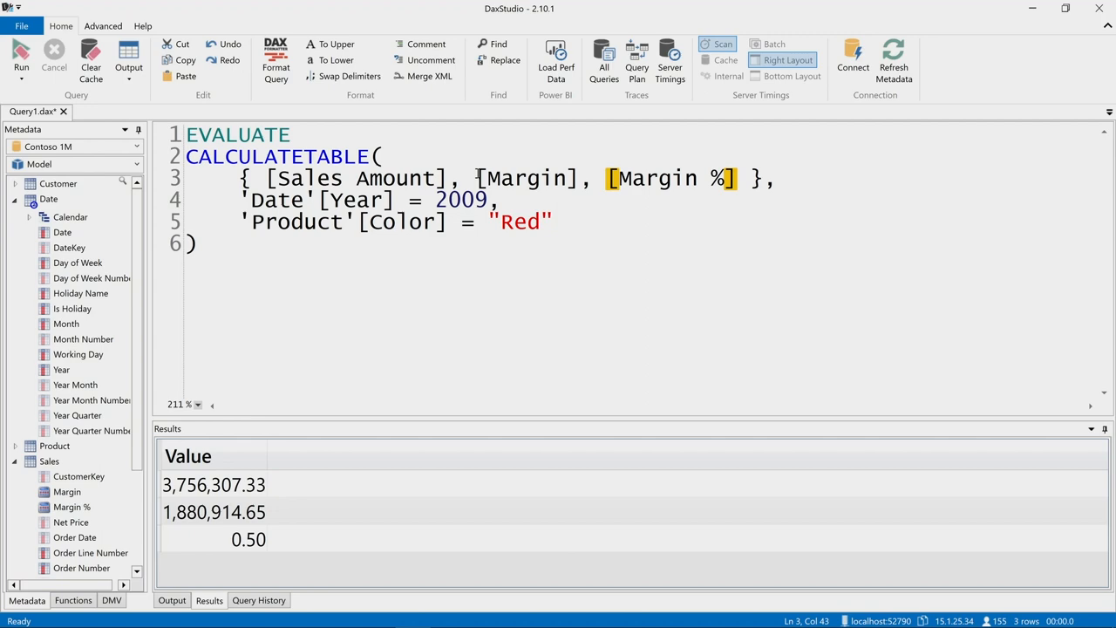